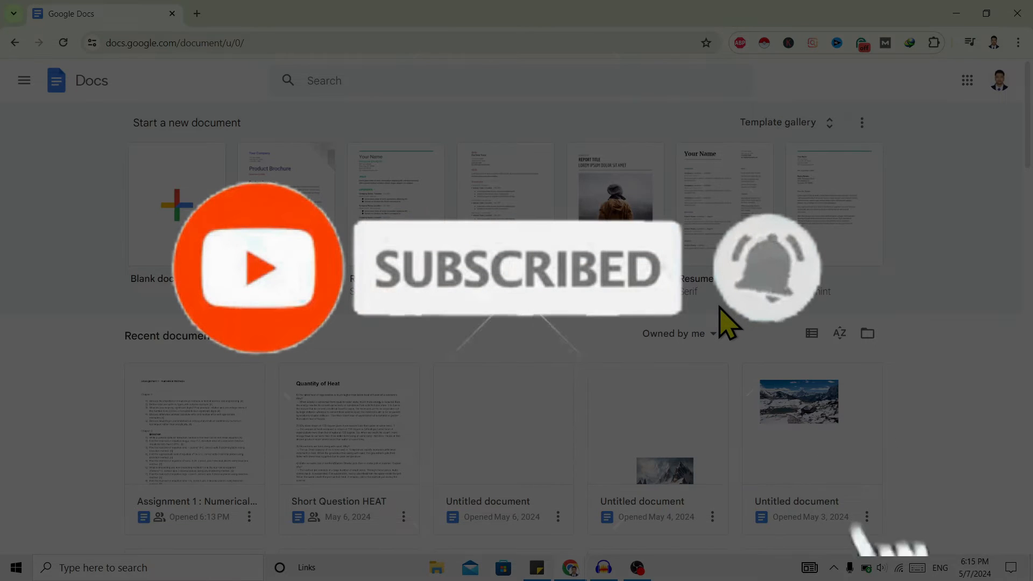
# Step: Locate 'Assignment 1 : Numerical Methods' under Recent documents and open it
pyautogui.scroll(-3)
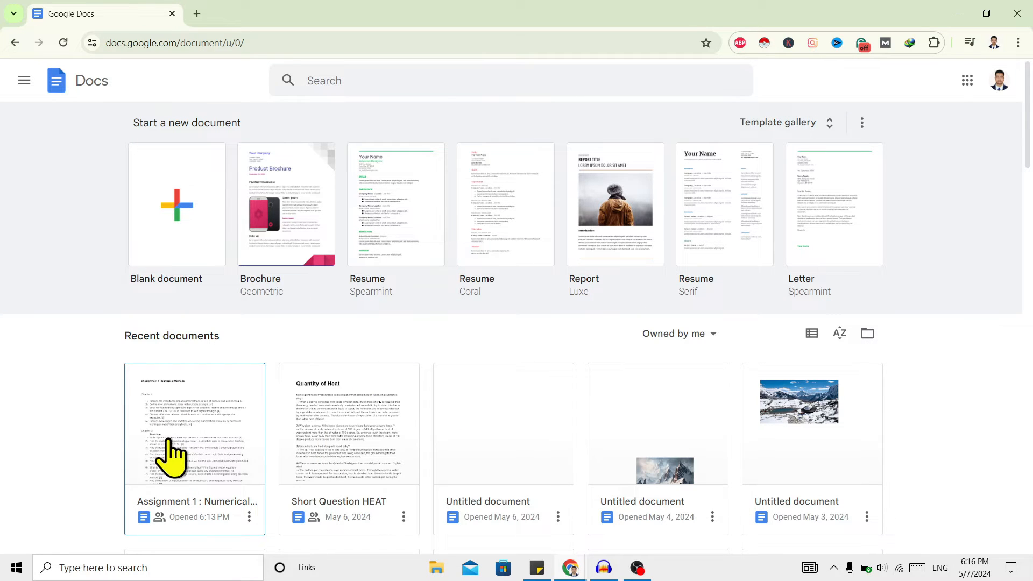
pyautogui.scroll(-3)
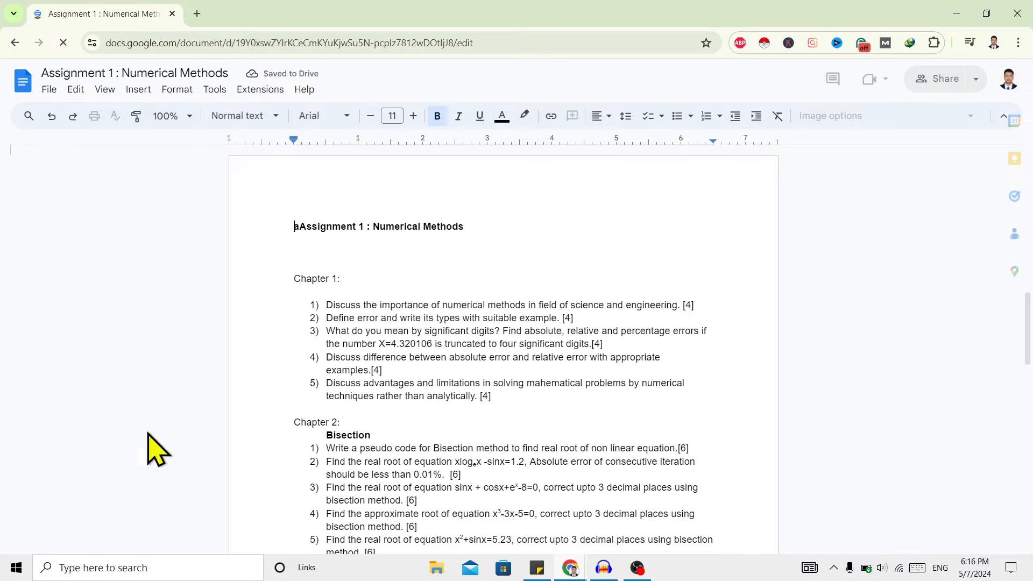
# Step: Zoom the document to 50% and page down to the calculator tips section
pyautogui.click(165, 116)
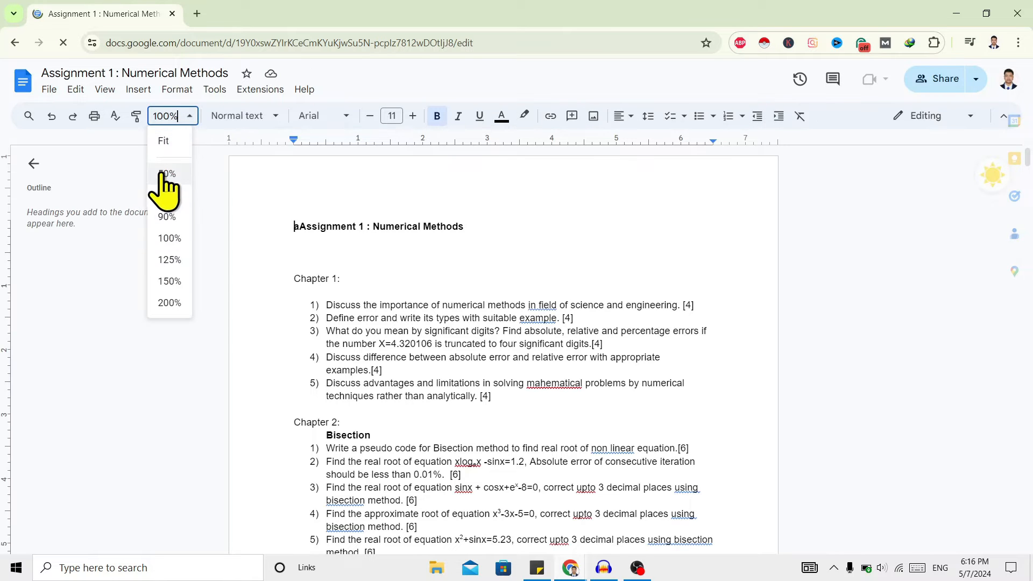
pyautogui.click(167, 173)
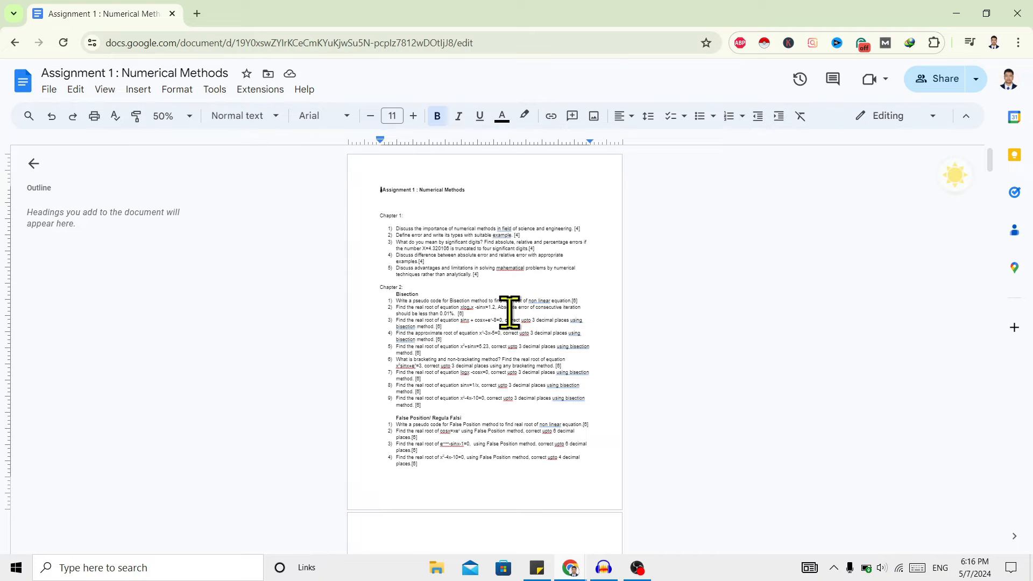
pyautogui.scroll(-3)
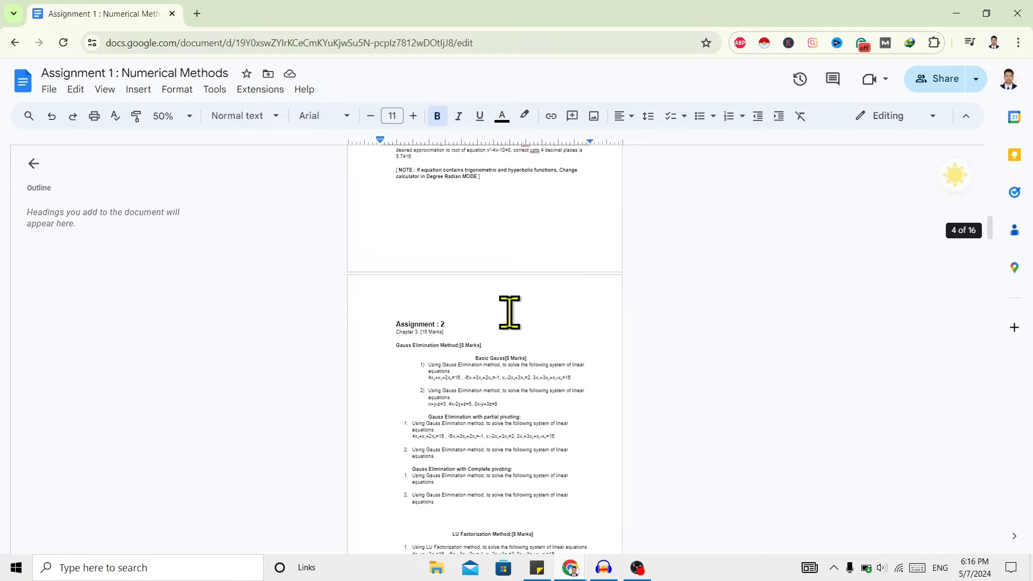
pyautogui.scroll(-3)
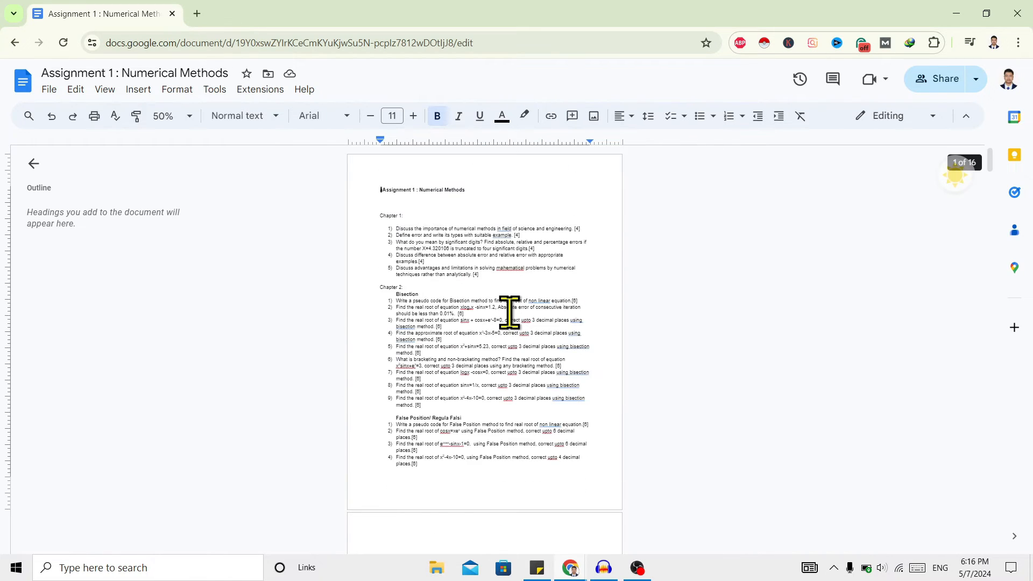
pyautogui.scroll(-3)
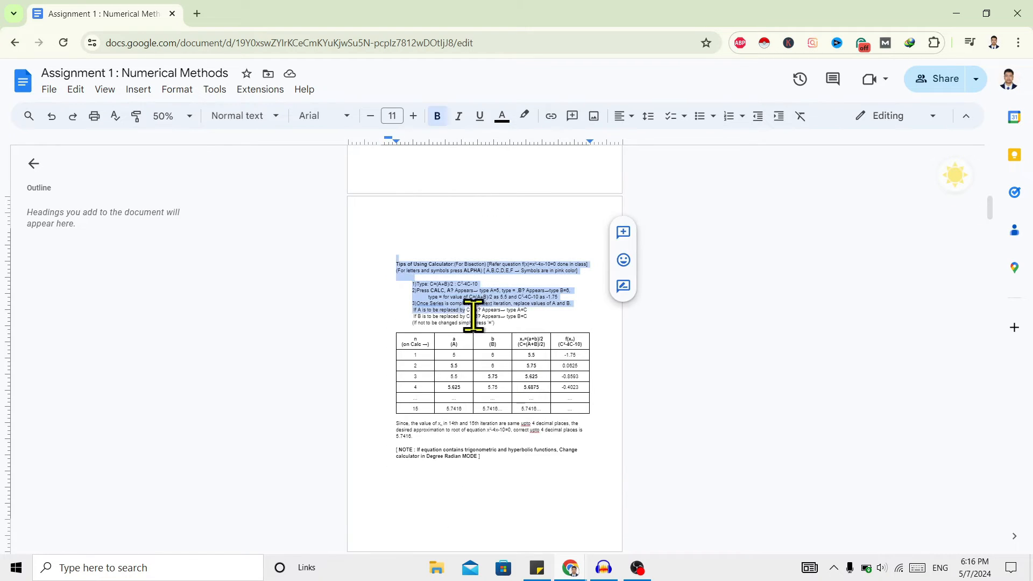
# Step: Select the calculator tips text and table and change their page to landscape
pyautogui.moveTo(468, 310); pyautogui.dragTo(425, 456)
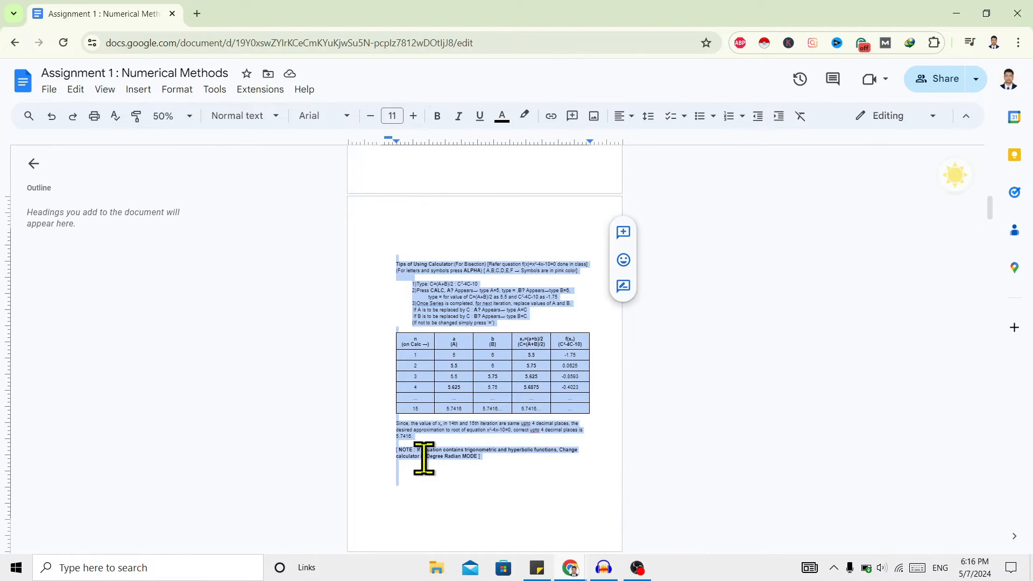
pyautogui.rightClick(425, 458)
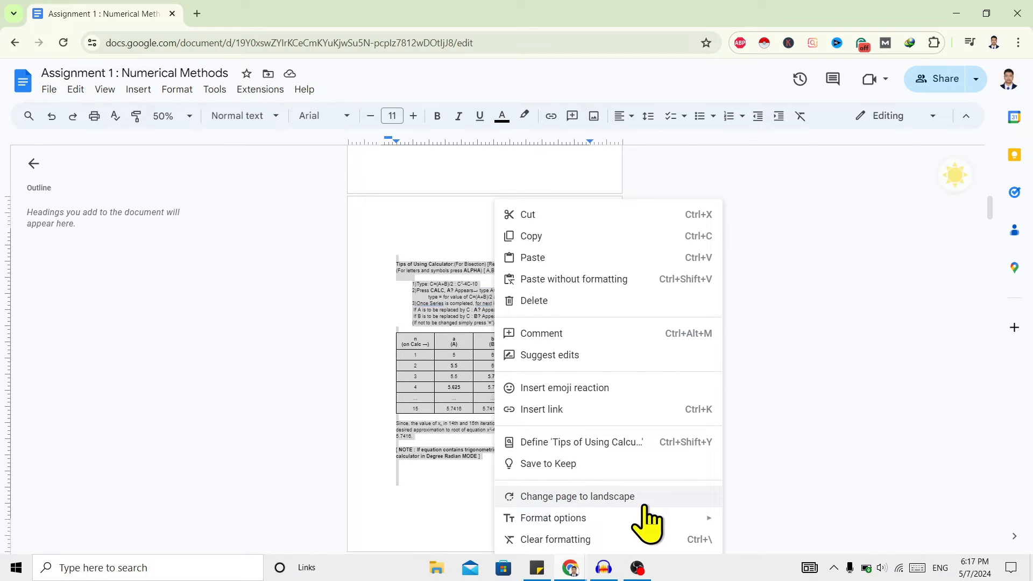
pyautogui.moveTo(514, 510)
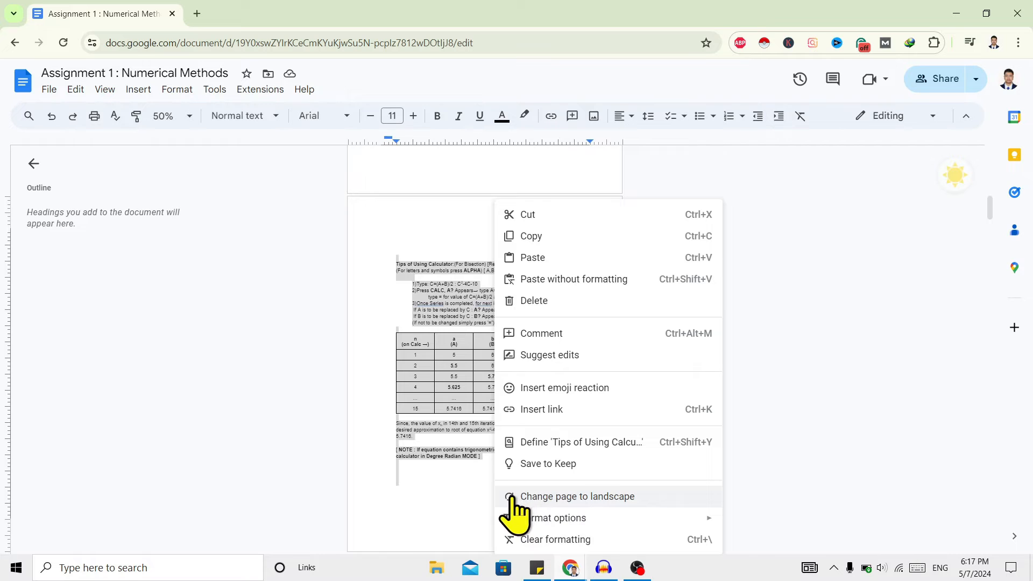
pyautogui.click(577, 496)
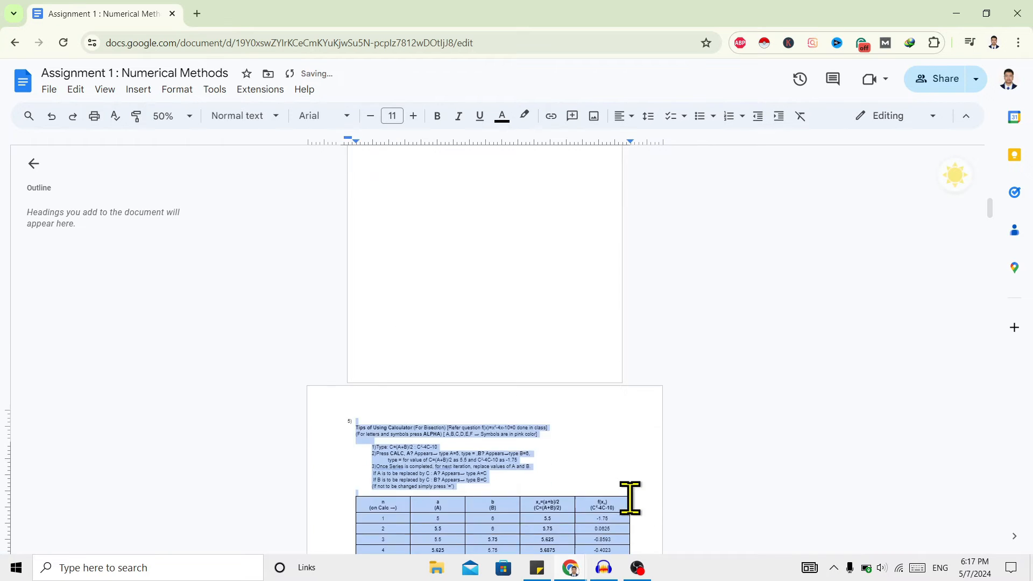
pyautogui.scroll(-3)
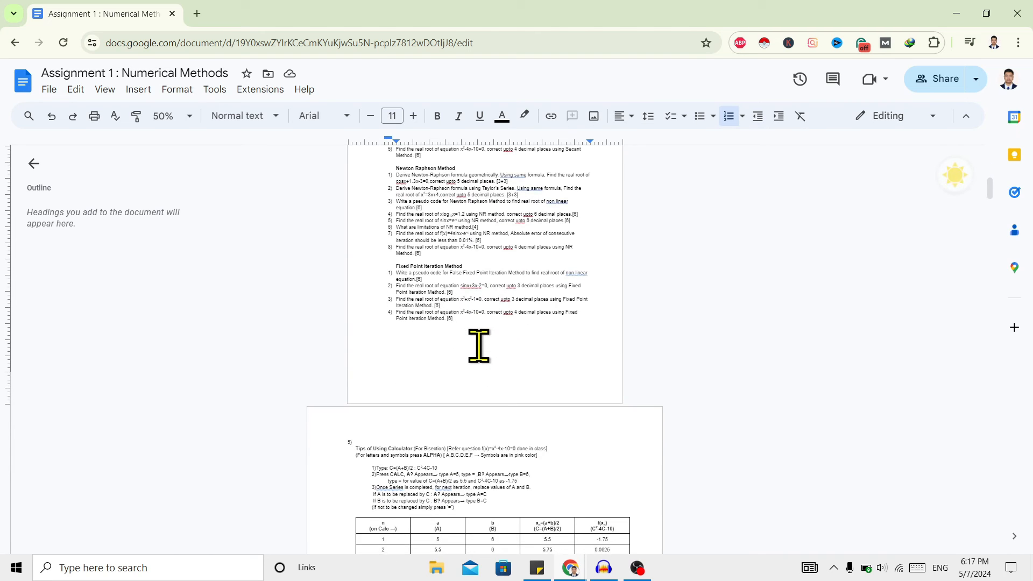
pyautogui.scroll(-3)
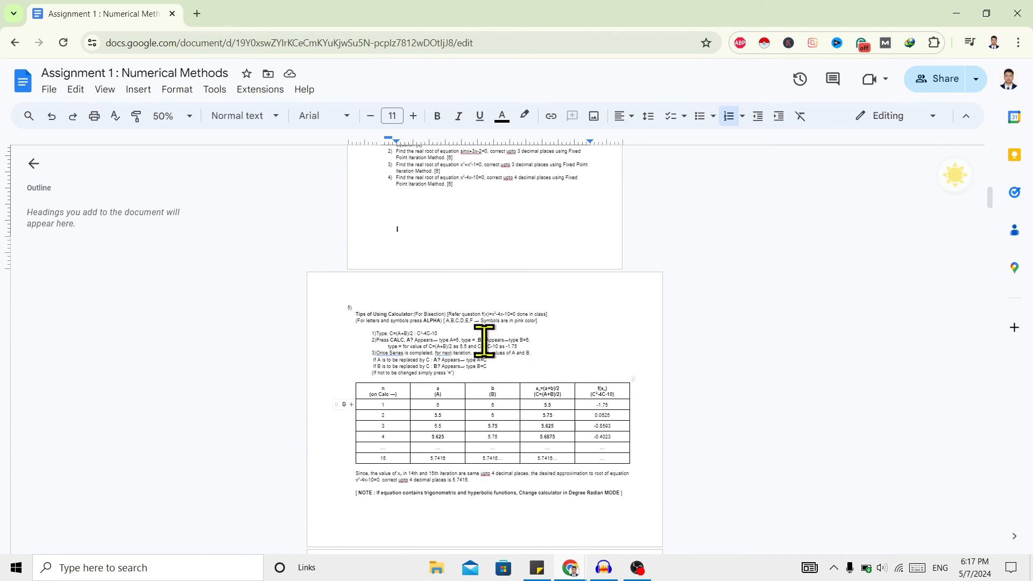
pyautogui.scroll(-3)
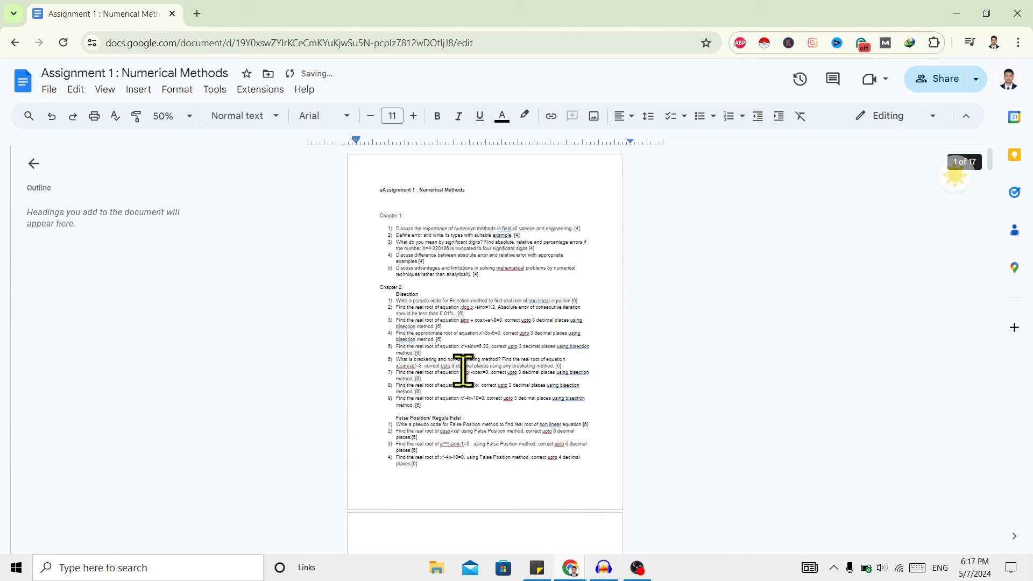
pyautogui.scroll(-3)
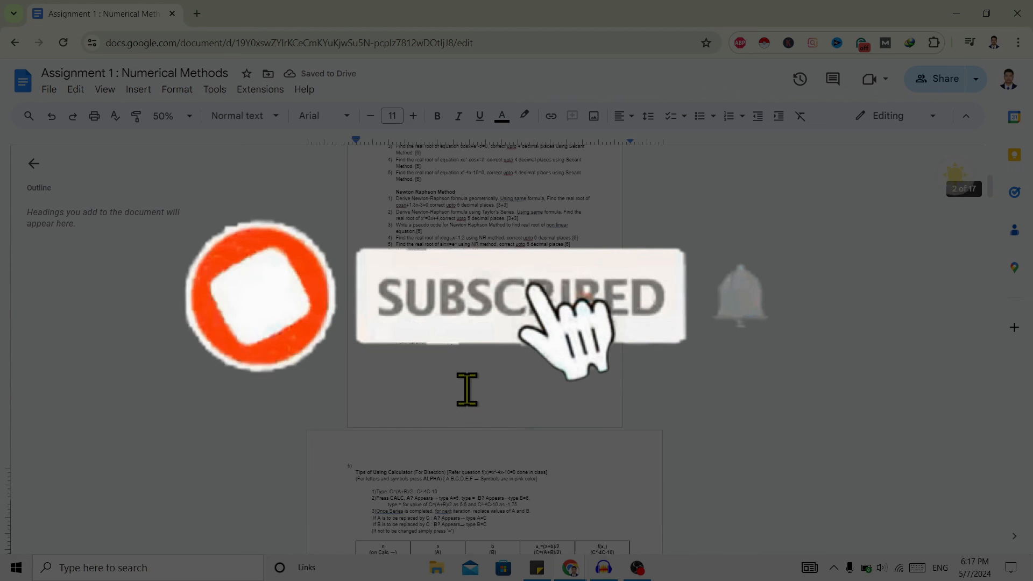